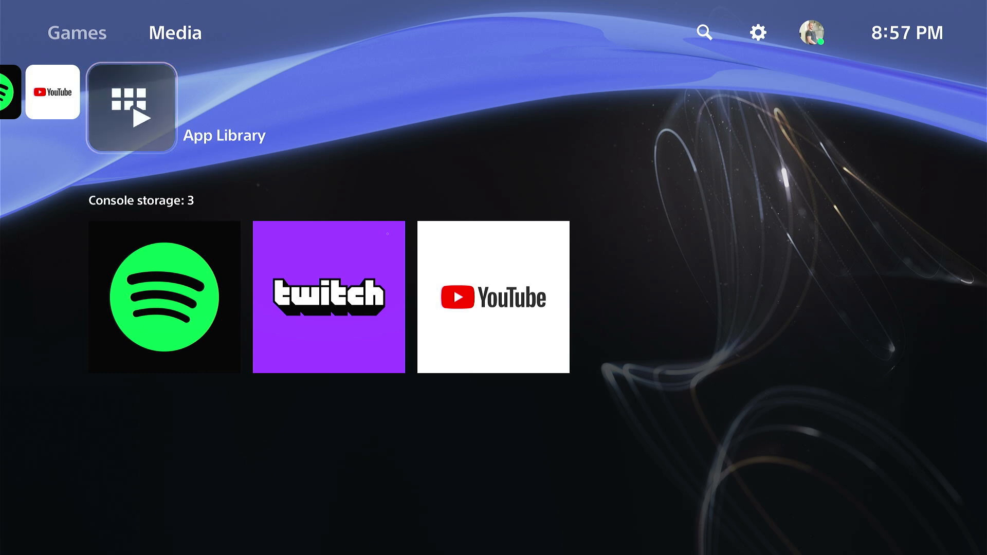
{"action": "mouse_move", "coordinate": [757, 31]}
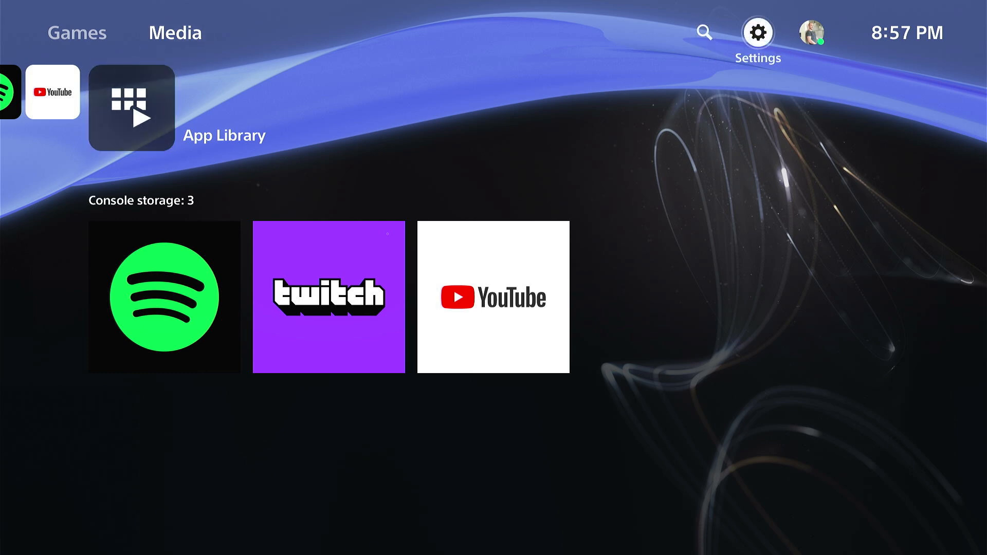
Step: Open Settings from the home screen gear and scroll down to Accessories
{"action": "left_click", "coordinate": [757, 32]}
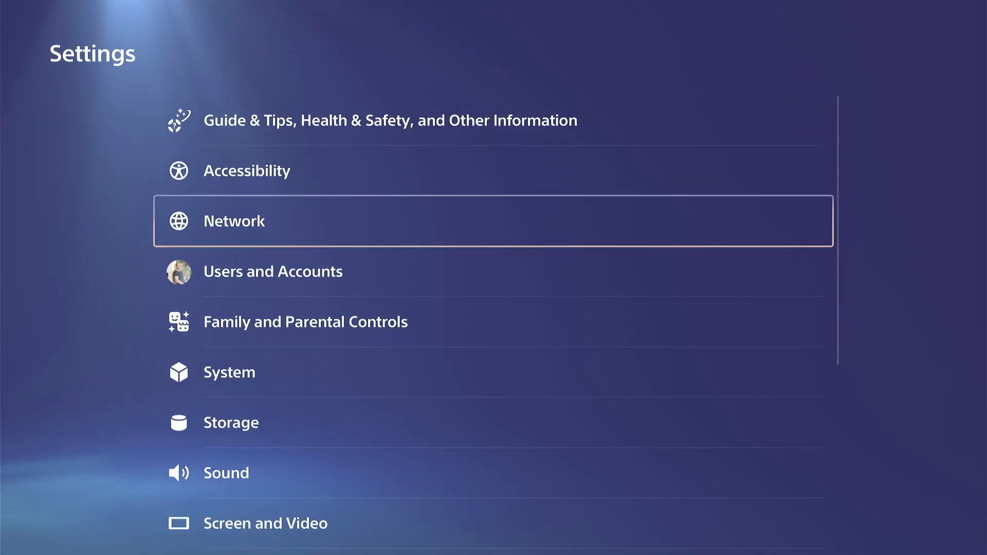
{"action": "scroll", "scroll_direction": "down", "scroll_amount": 3}
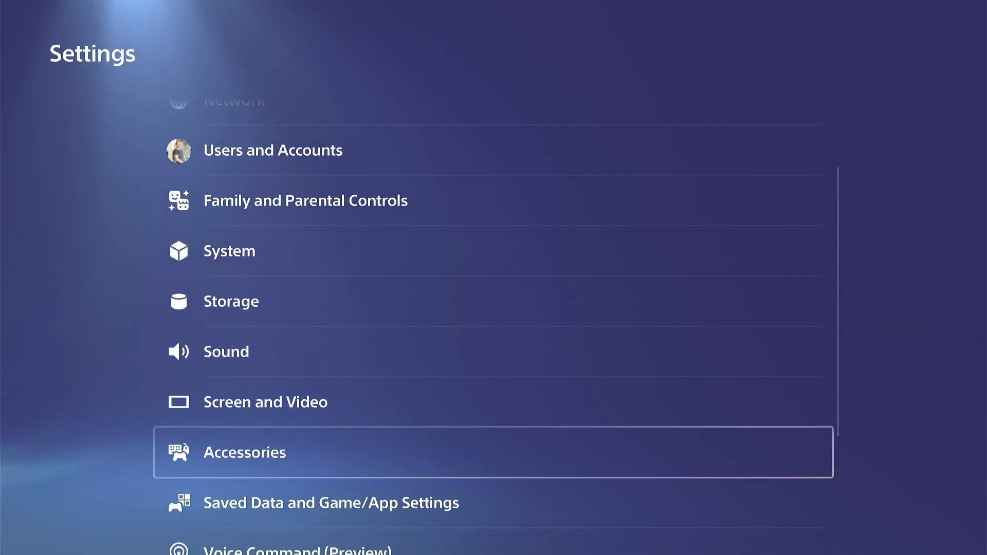
Step: Open Screen and Video and run the 1440p output test, which reports no support
{"action": "left_click", "coordinate": [266, 401]}
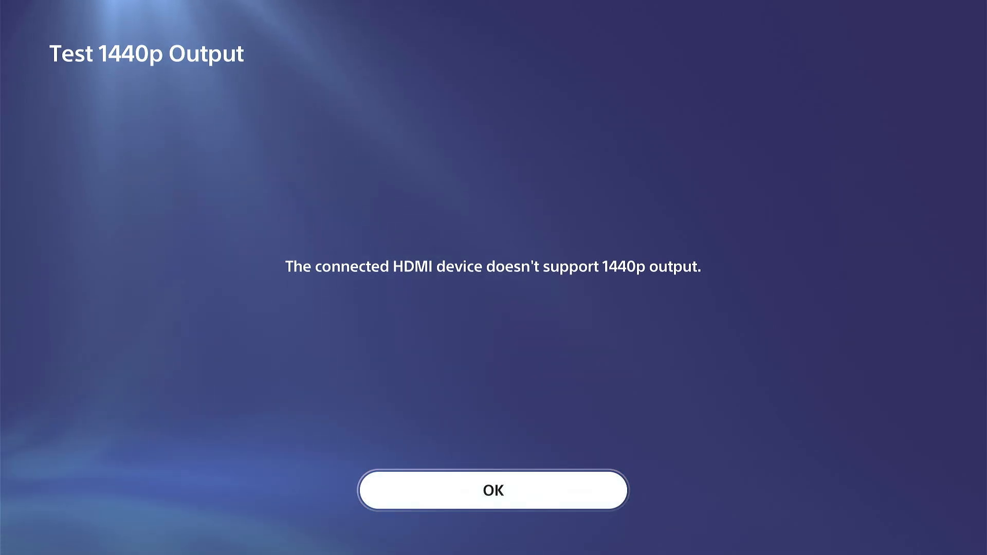
Step: Dismiss the test result and open the Resolution list showing 1440p as Not Supported
{"action": "left_click", "coordinate": [493, 490]}
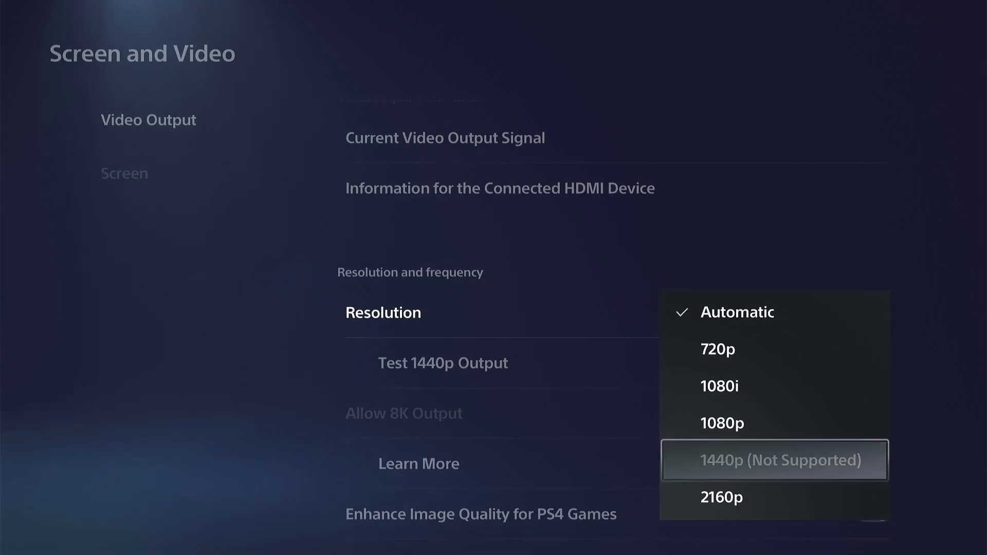
Step: Keep resolution on Automatic and scroll through VRR, ALLM, HDR and RGB Range
{"action": "left_click", "coordinate": [738, 312]}
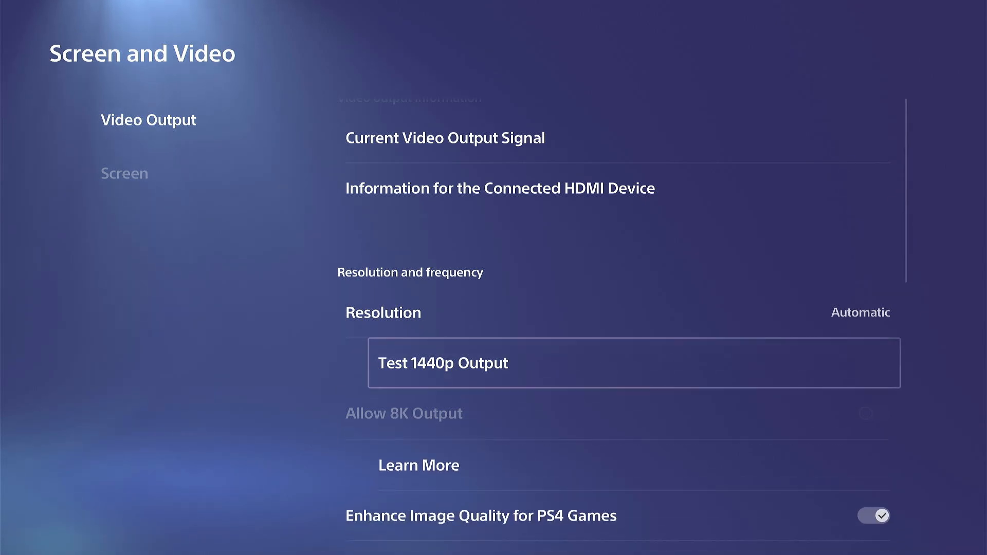
{"action": "scroll", "scroll_direction": "down", "scroll_amount": 3}
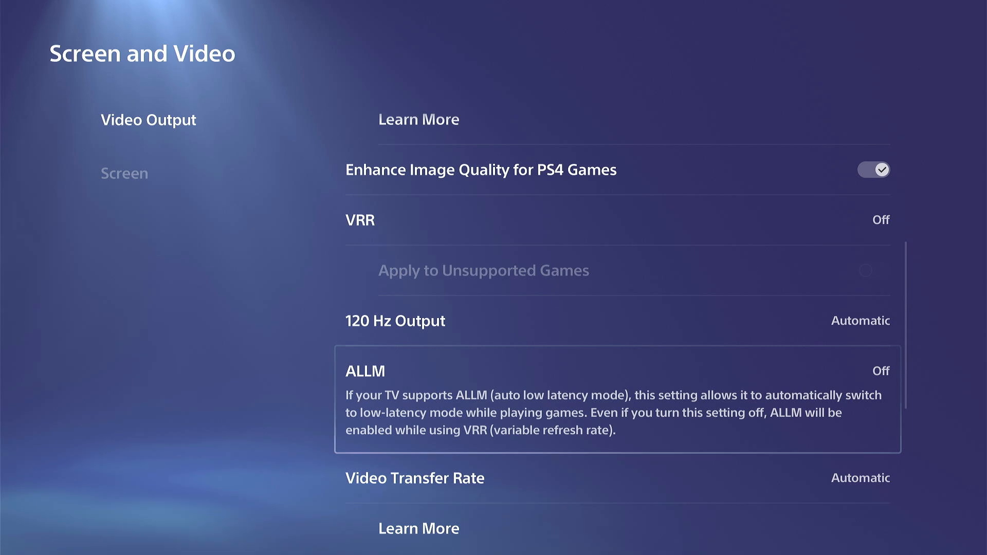
{"action": "scroll", "scroll_direction": "down", "scroll_amount": 3}
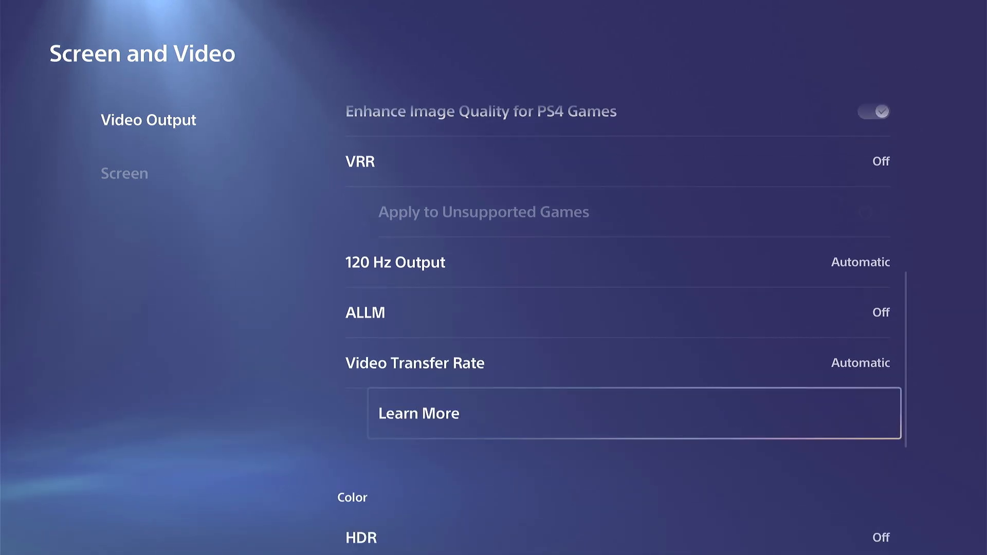
{"action": "scroll", "scroll_direction": "down", "scroll_amount": 3}
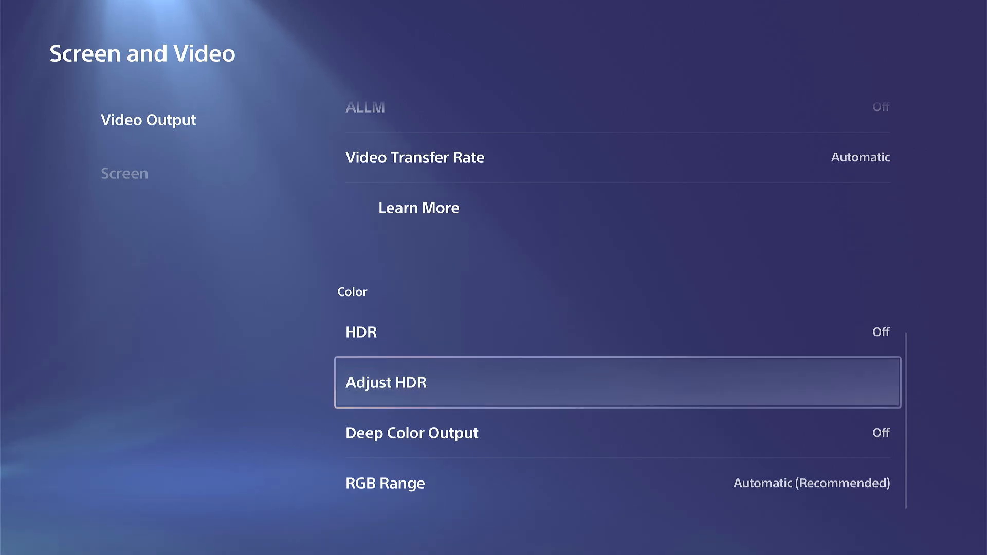